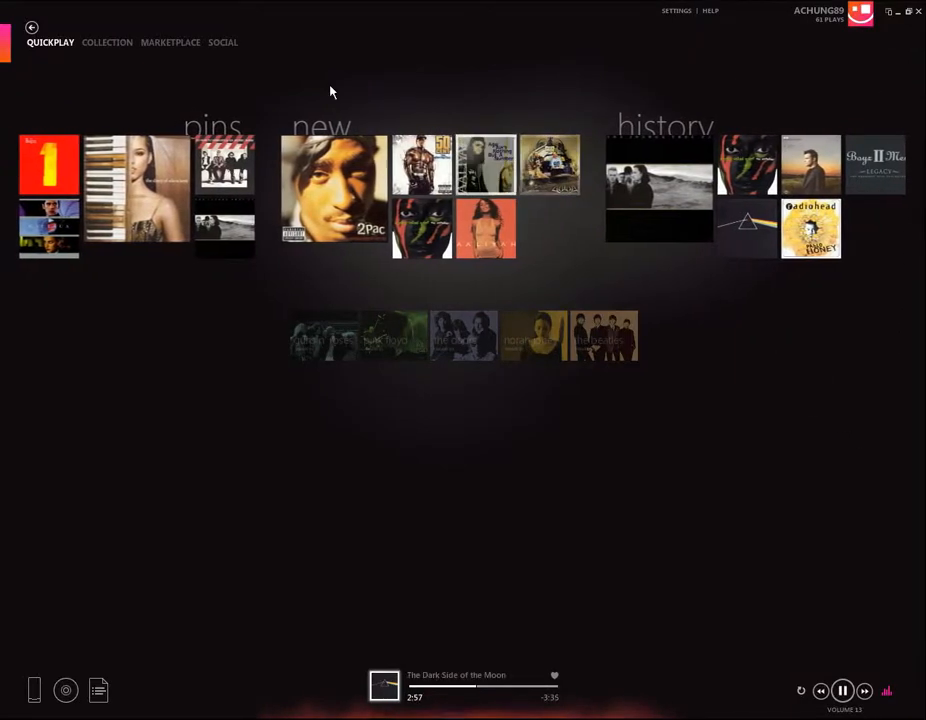
# - Glance at the Marketplace music pages and return to the Quickplay start screen
pyautogui.click(170, 42)
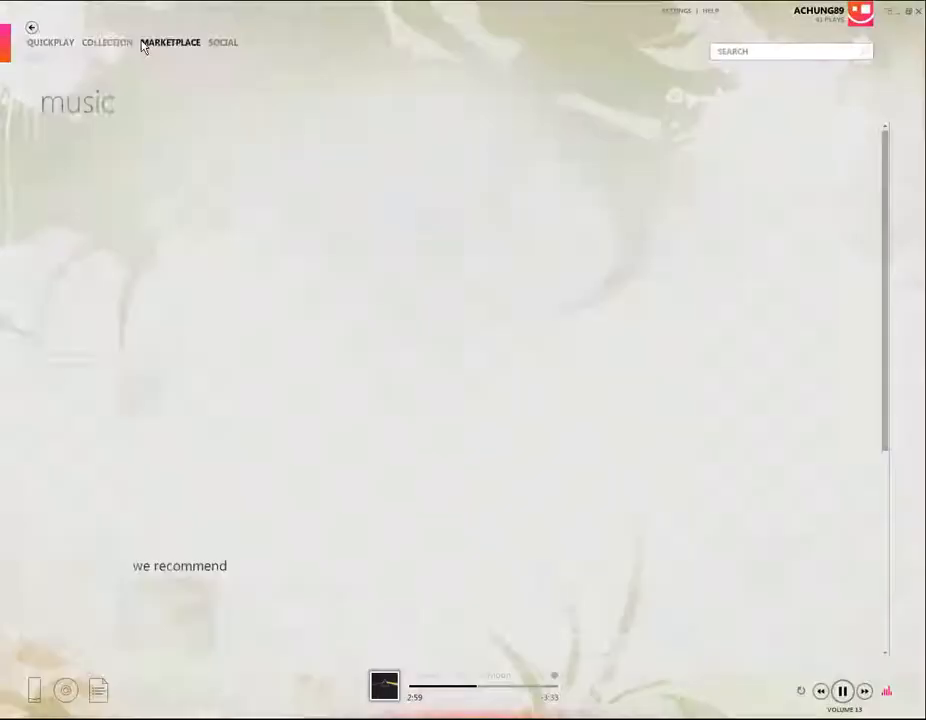
pyautogui.click(50, 42)
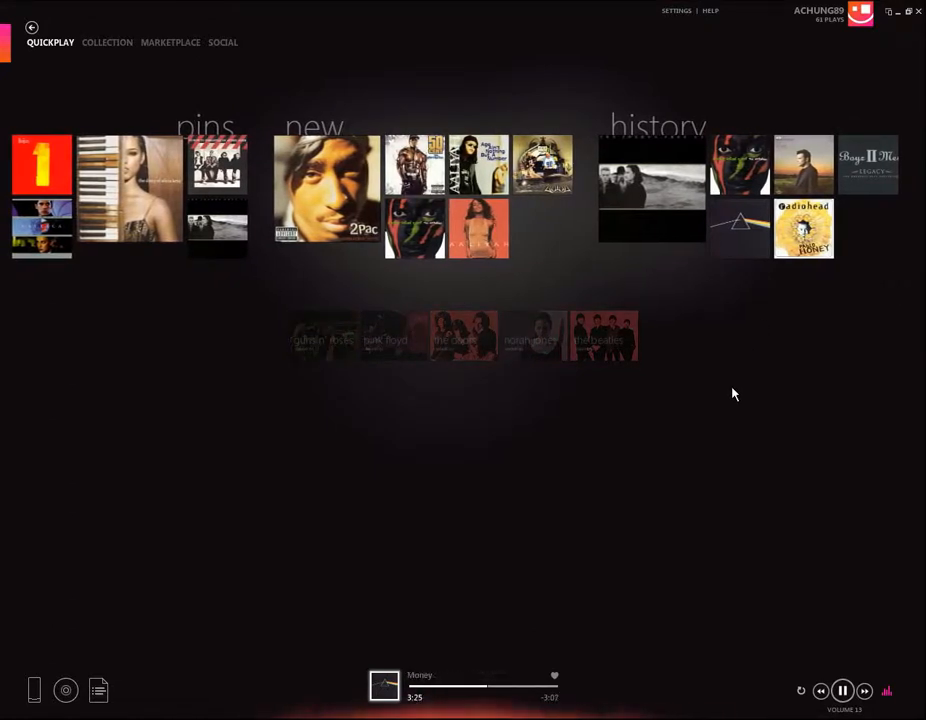
pyautogui.moveTo(701, 381)
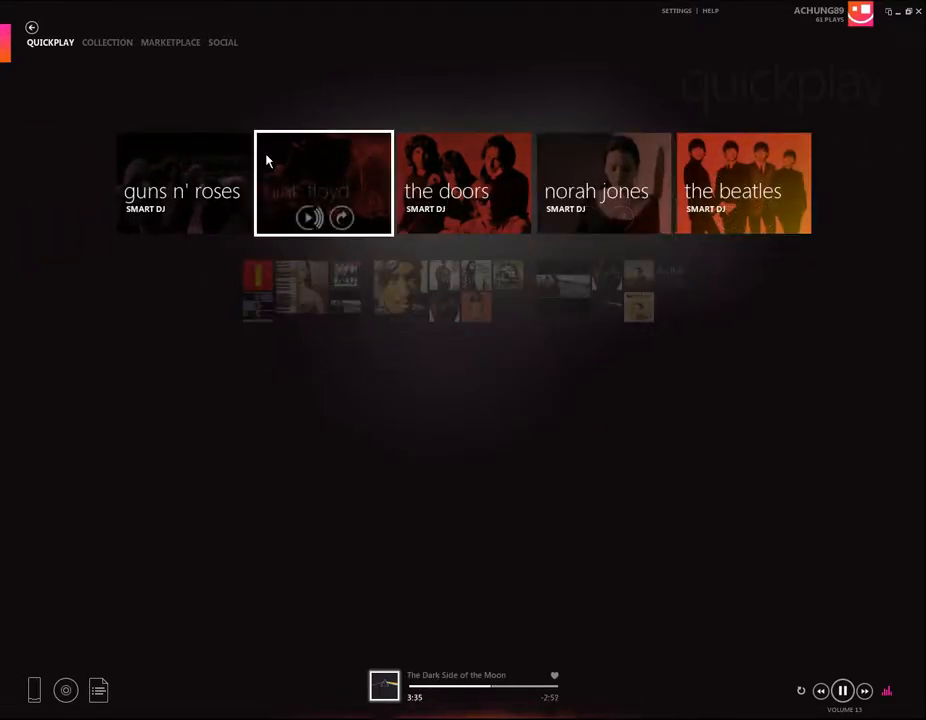
pyautogui.moveTo(805, 93)
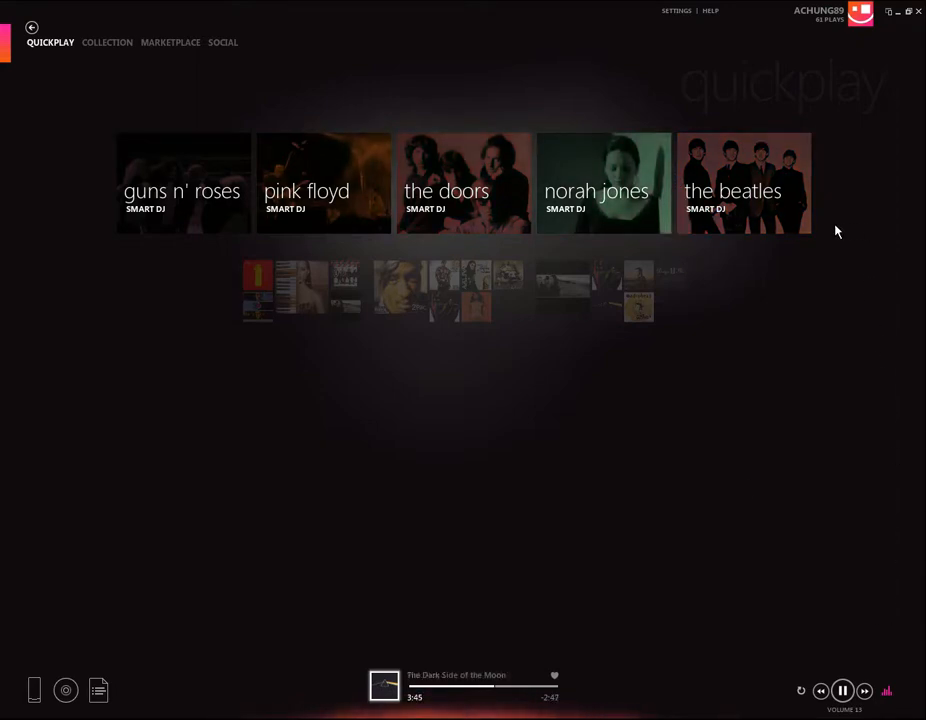
pyautogui.moveTo(603, 183)
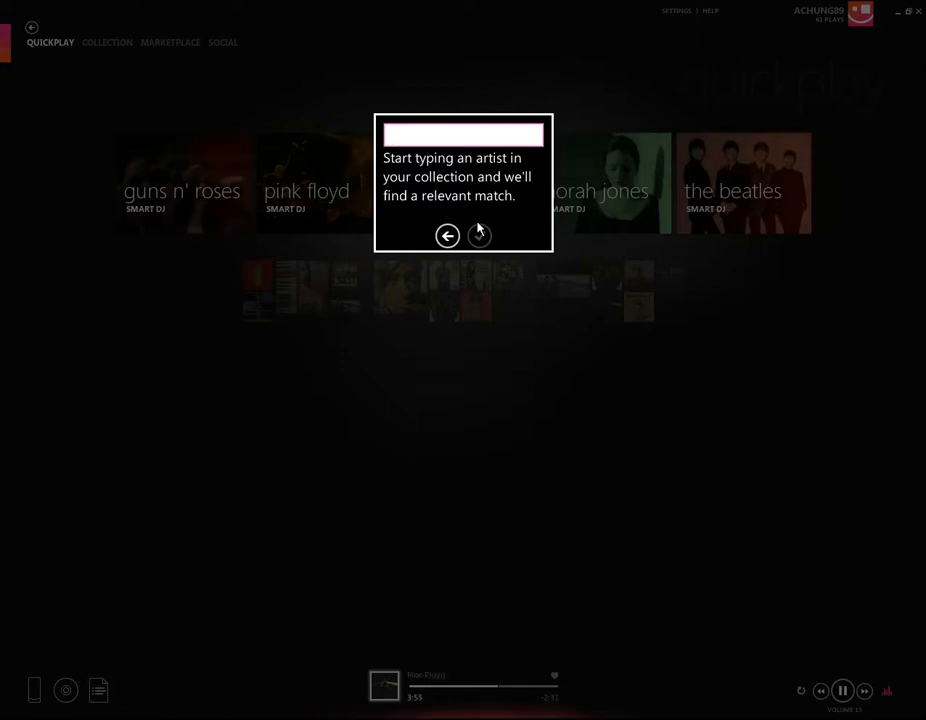
# - Enter 'Ray' and pick Ray Charles as the artist for the new Smart DJ mix
pyautogui.write('Ray')
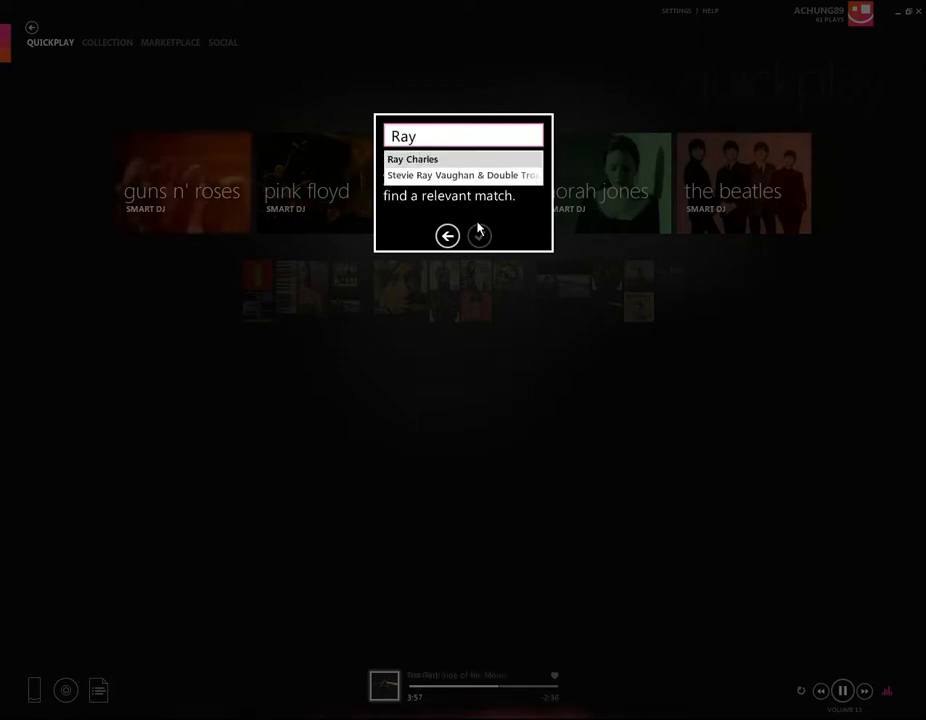
pyautogui.click(413, 159)
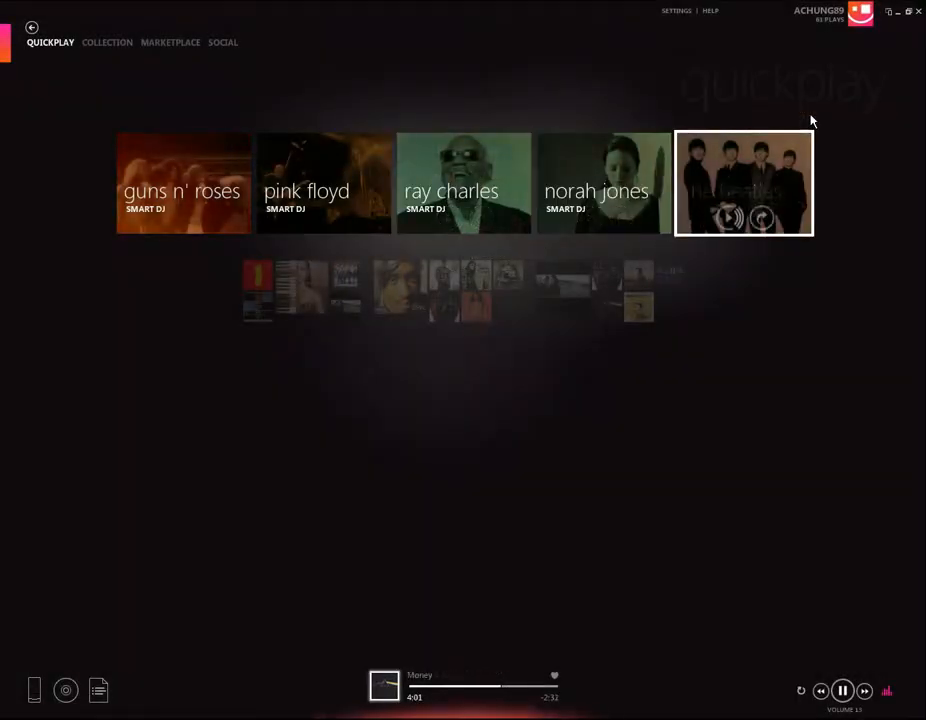
pyautogui.moveTo(538, 44)
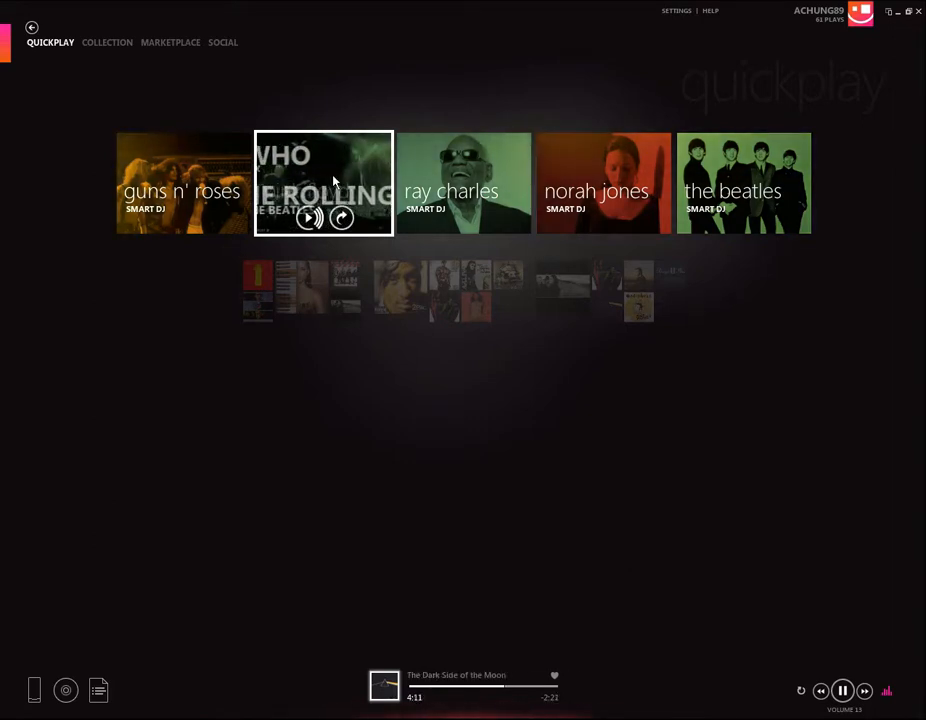
# - Play the Pink Floyd Smart DJ mix from its tile
pyautogui.click(308, 218)
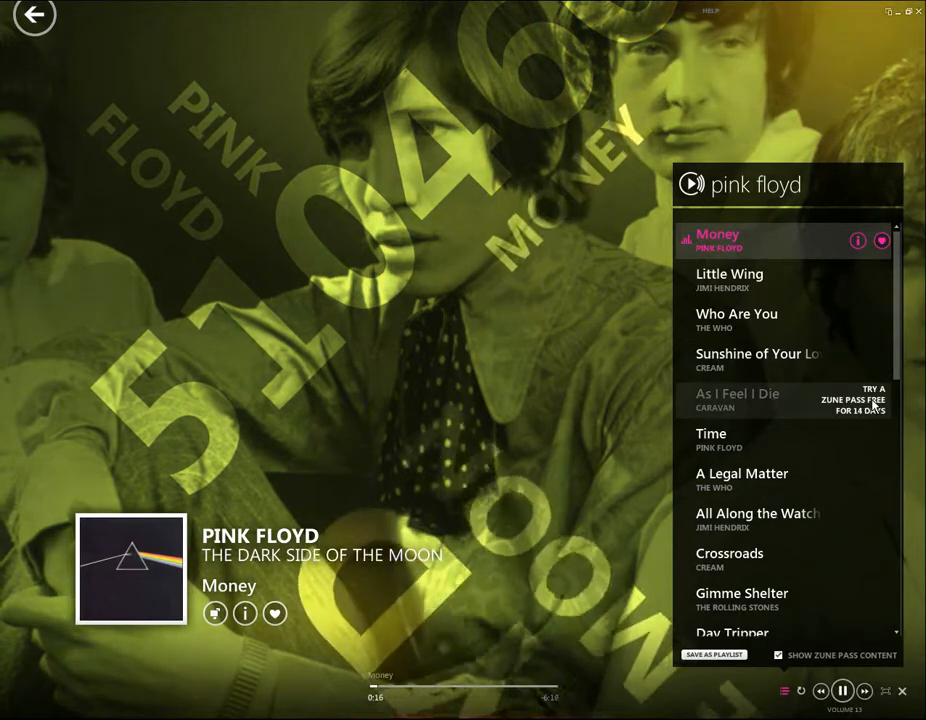
# - View the free Zune Pass trial offer and cancel out of the subscription dialog
pyautogui.click(855, 400)
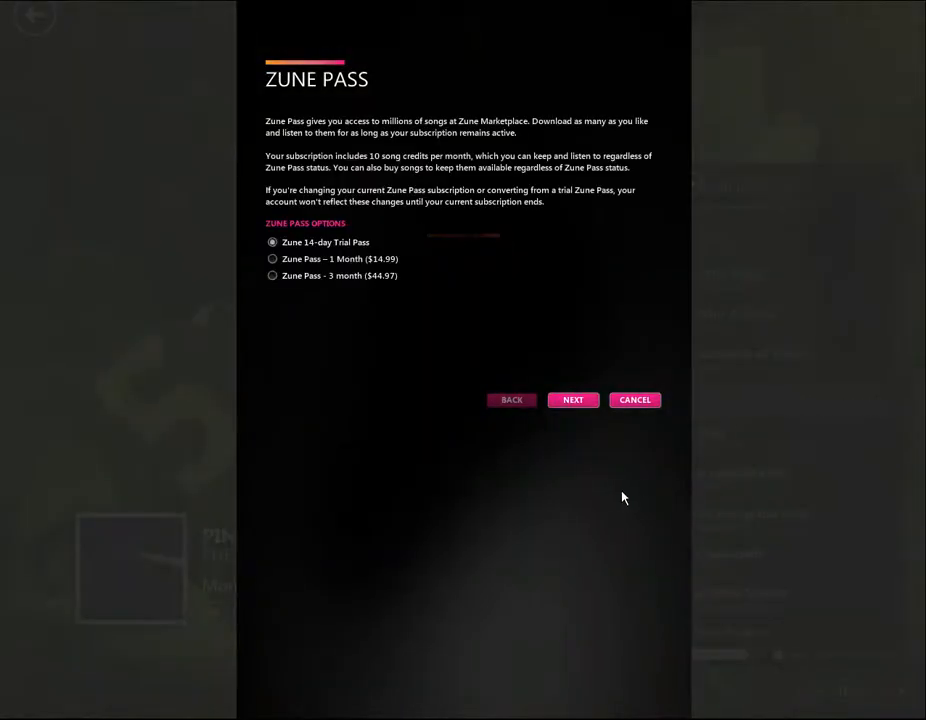
pyautogui.moveTo(442, 262)
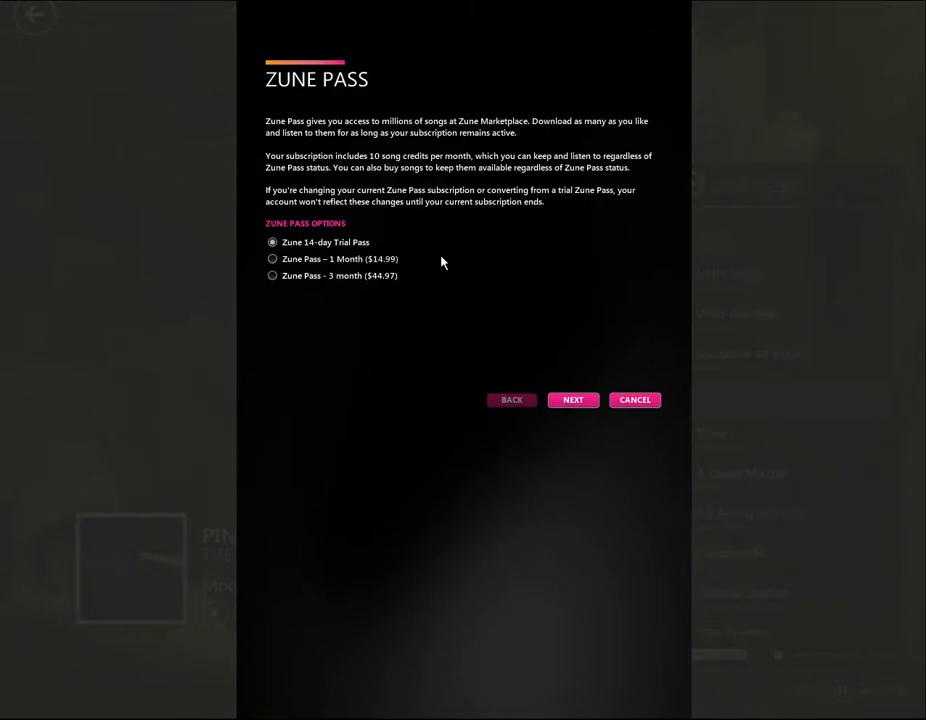
pyautogui.moveTo(285, 277)
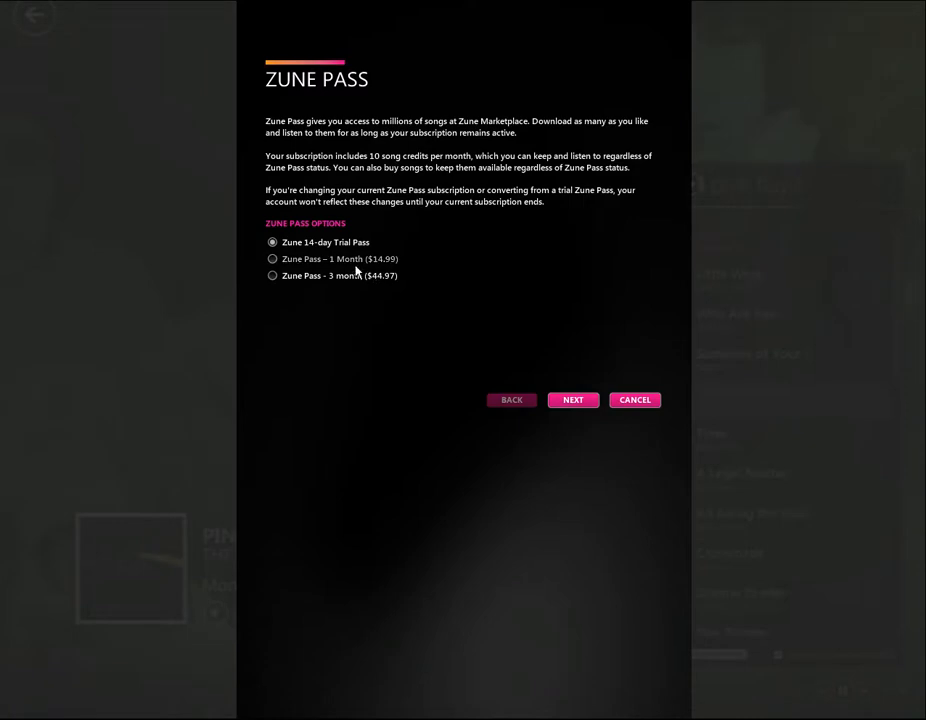
pyautogui.click(634, 399)
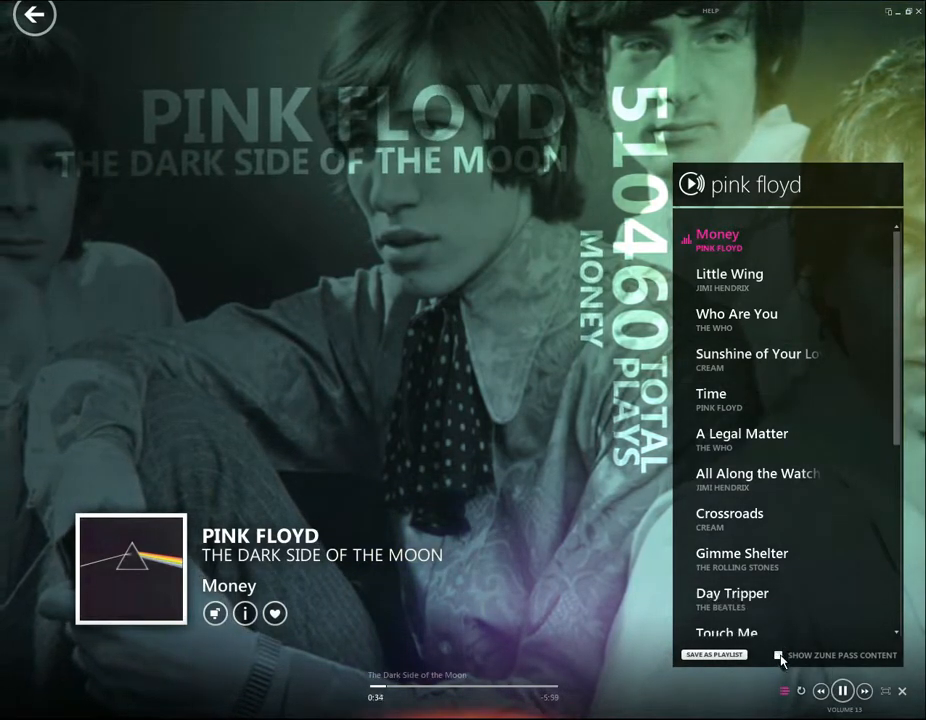
pyautogui.scroll(-3)
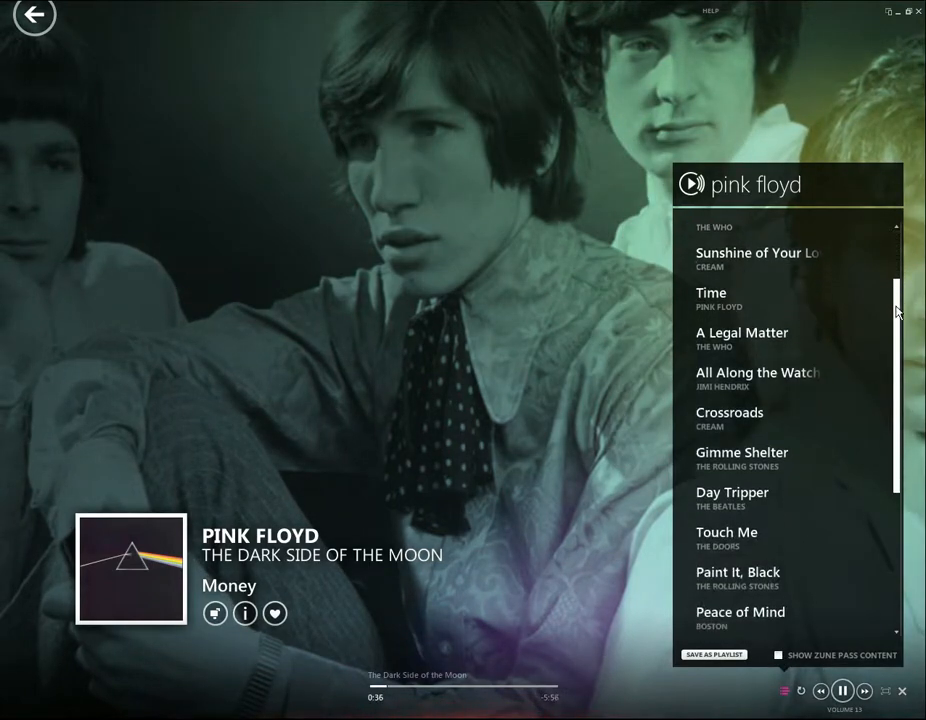
pyautogui.scroll(3)
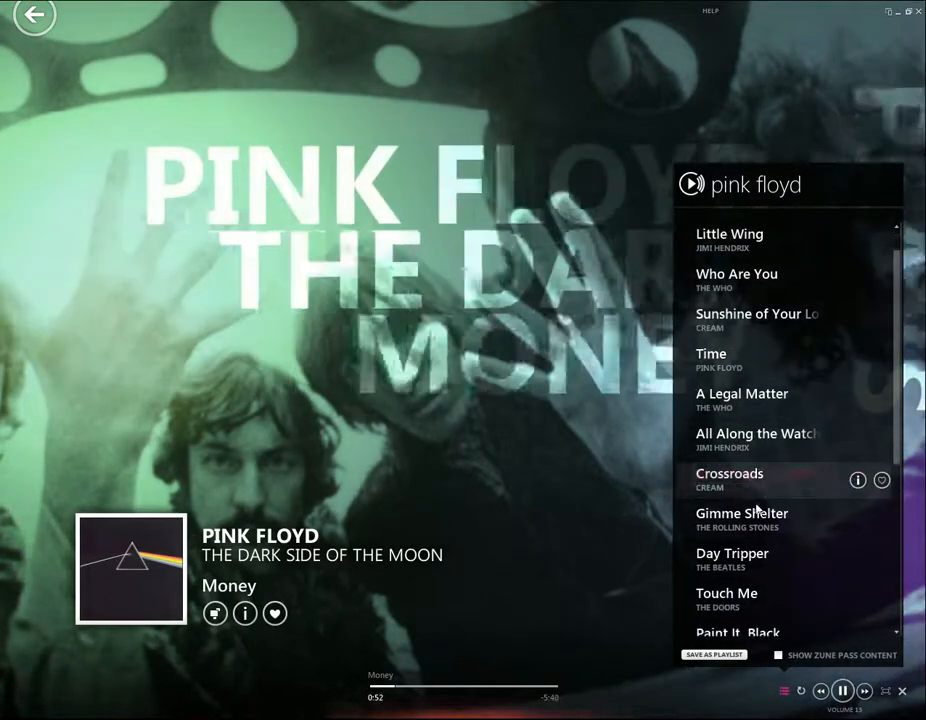
# - Play Gimme Shelter from the mix list, then exit the full-screen visualization
pyautogui.doubleClick(742, 513)
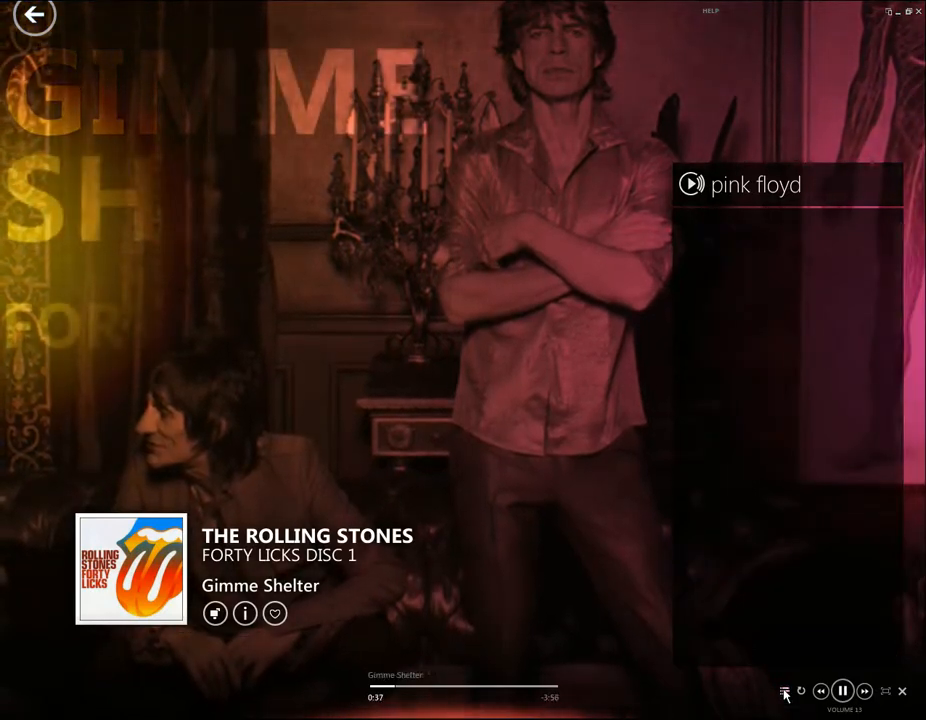
pyautogui.moveTo(801, 691)
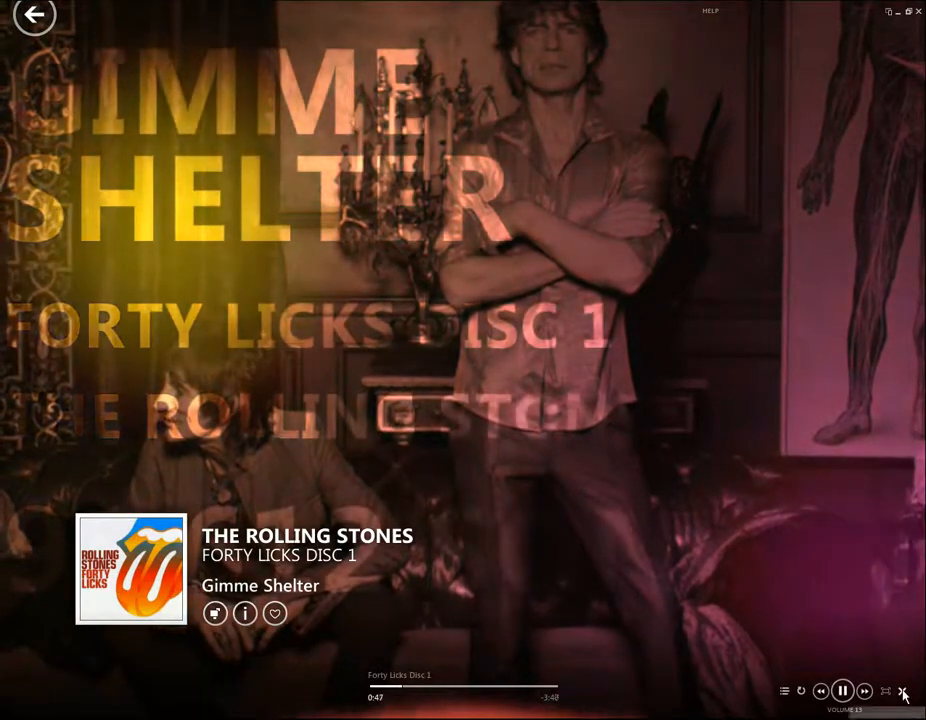
pyautogui.click(33, 16)
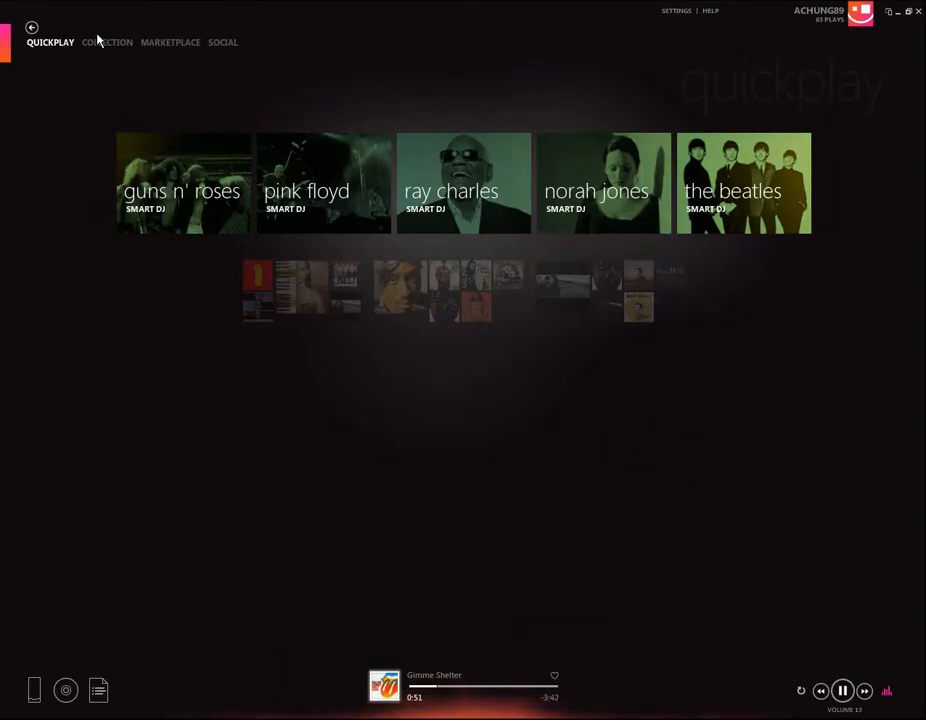
# - Show the music collection with artists, albums and songs listed together
pyautogui.click(107, 42)
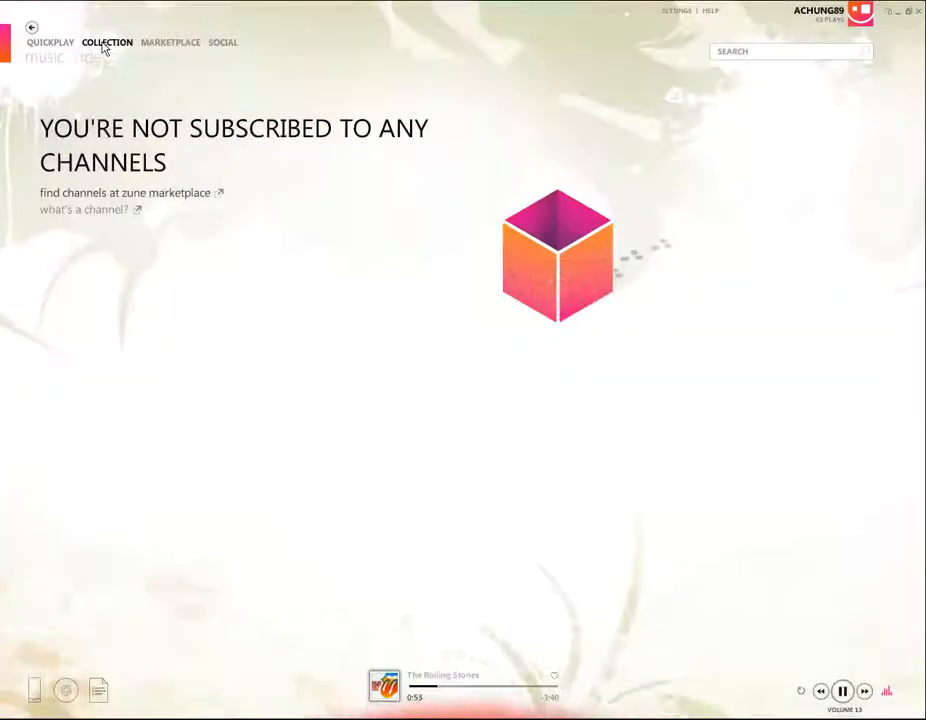
pyautogui.click(45, 57)
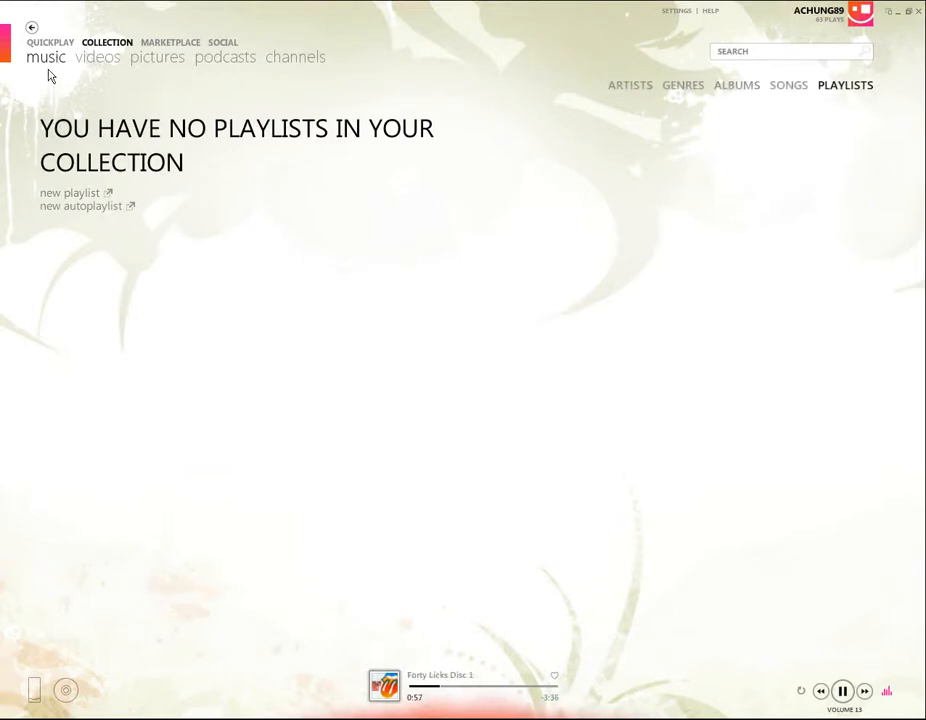
pyautogui.click(630, 85)
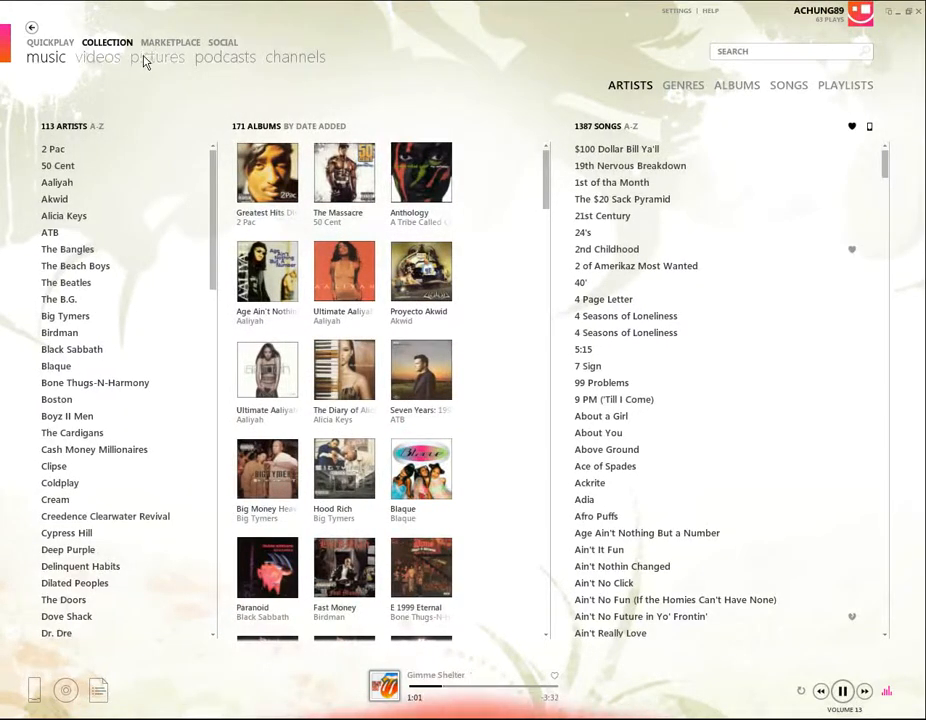
pyautogui.moveTo(312, 108)
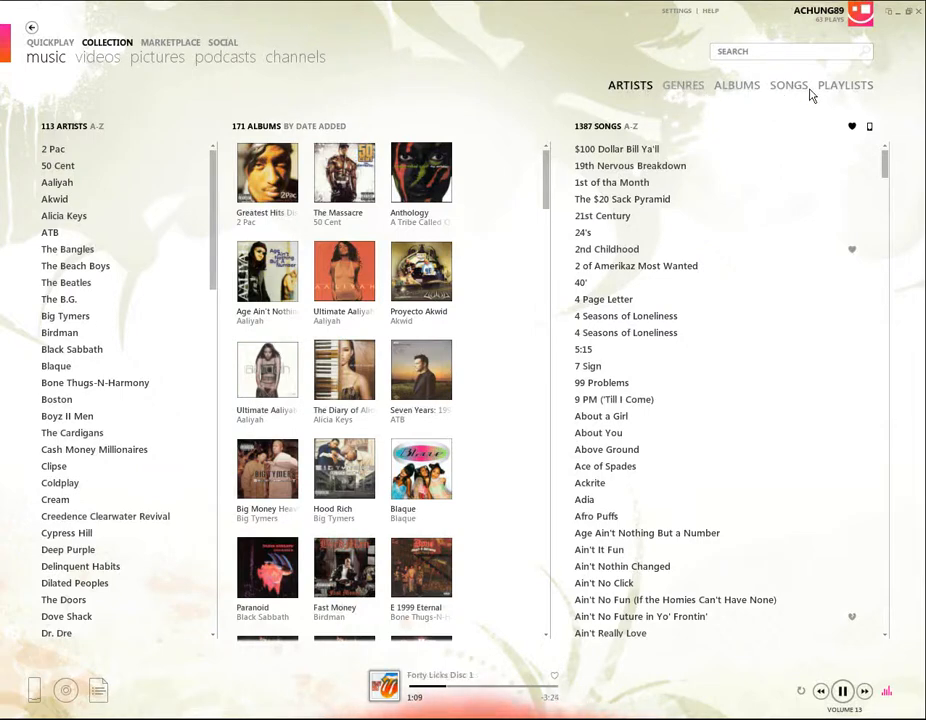
# - Scroll down through the 171-album grid and back up a little
pyautogui.scroll(-3)
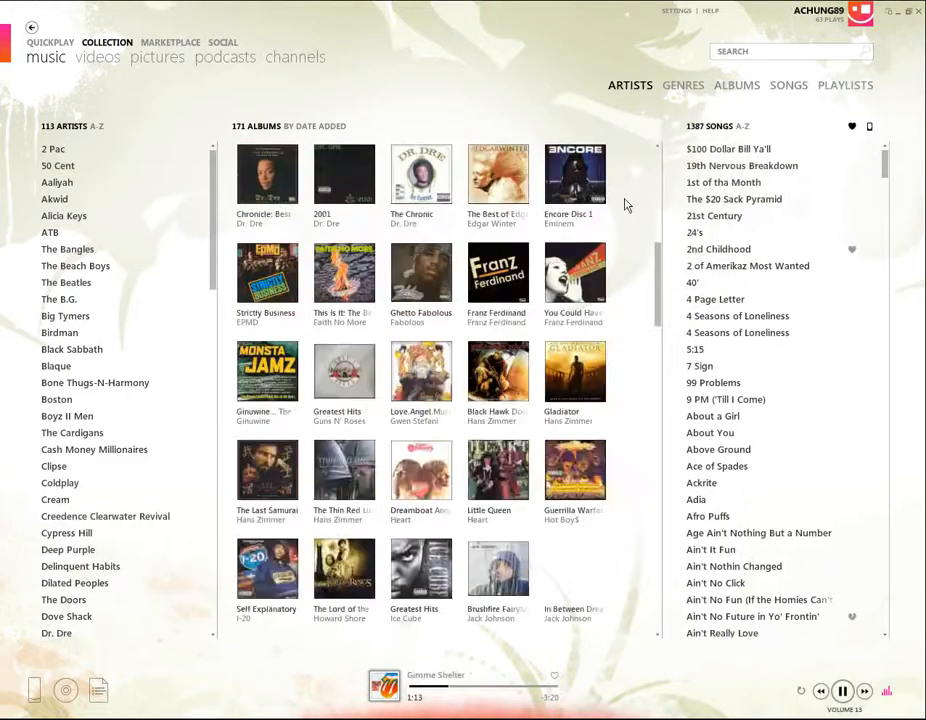
pyautogui.scroll(-3)
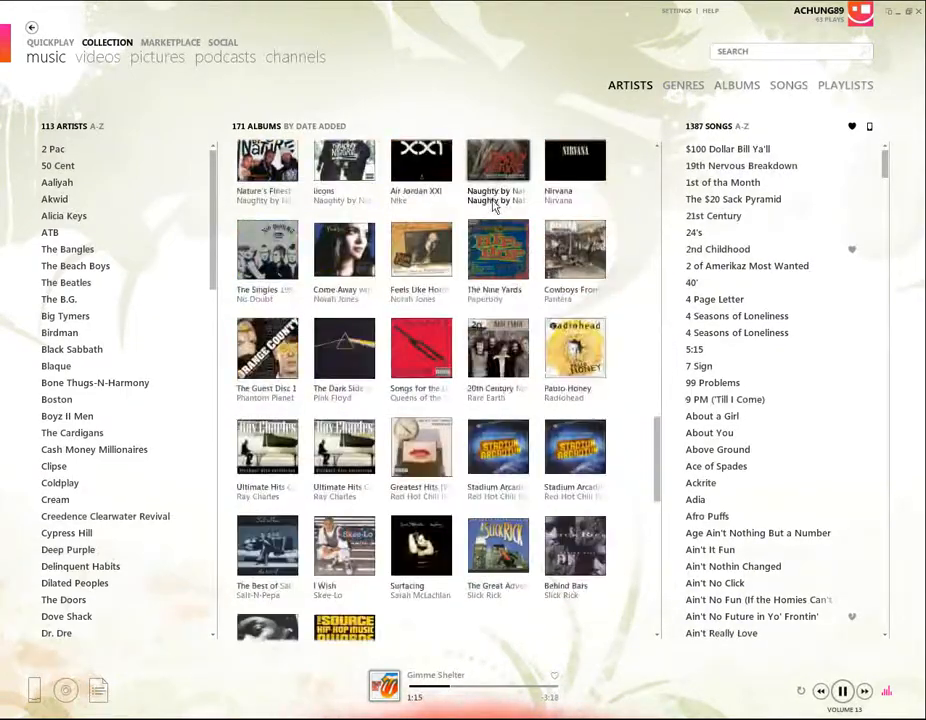
pyautogui.scroll(-3)
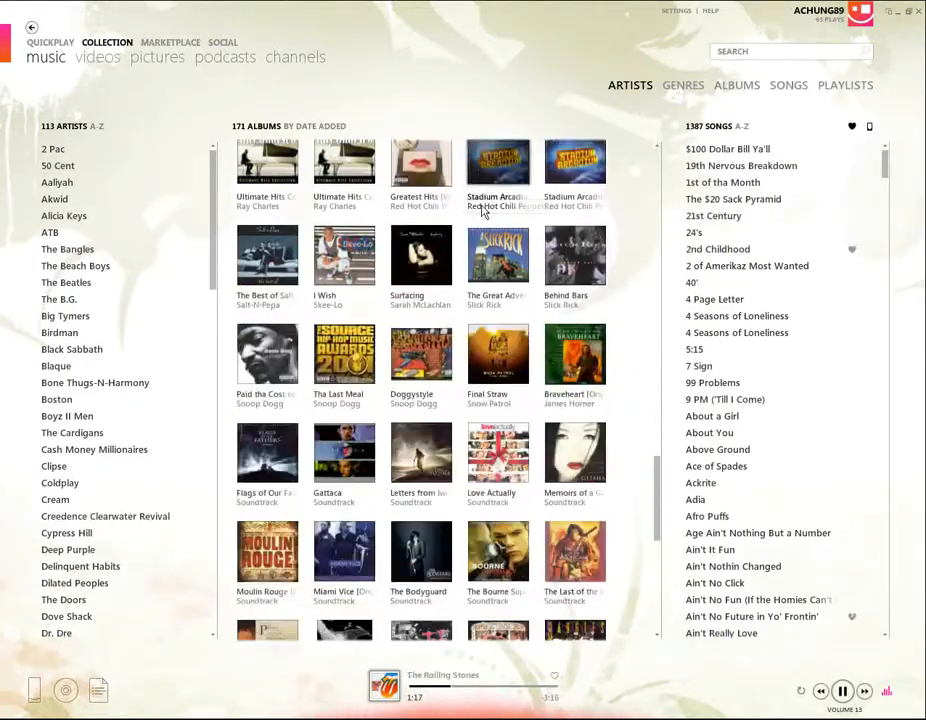
pyautogui.scroll(-3)
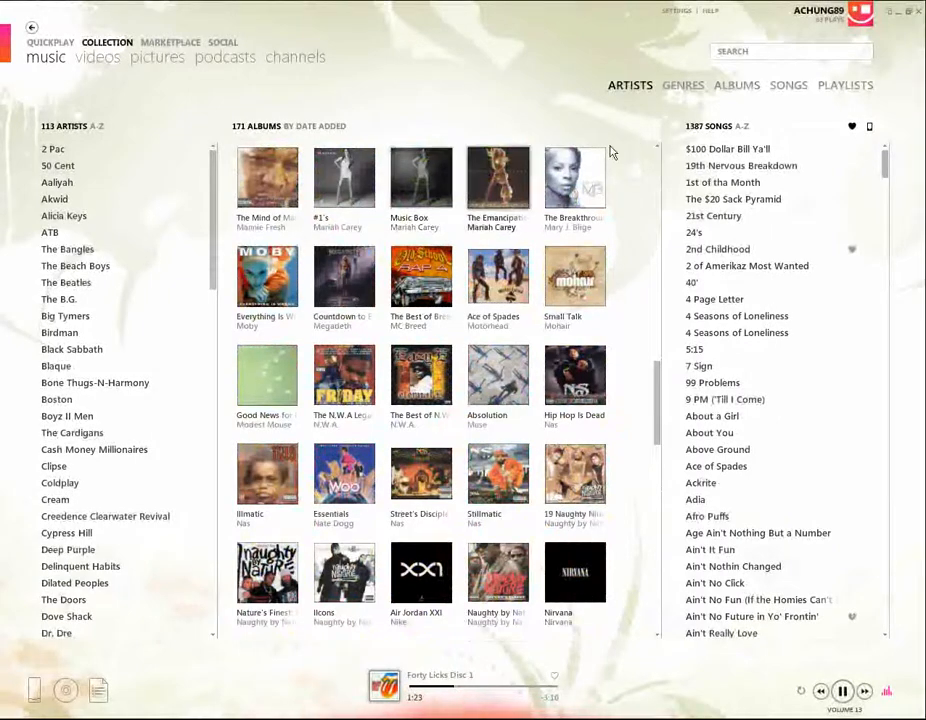
pyautogui.scroll(3)
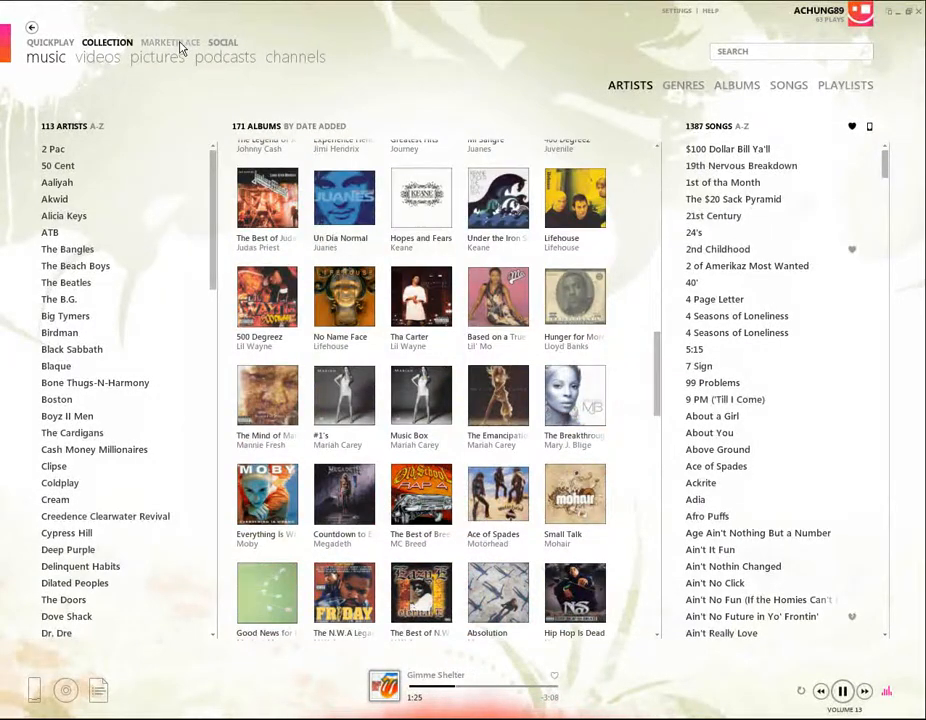
# - Visit the Marketplace music storefront, then the Social profile section
pyautogui.click(170, 42)
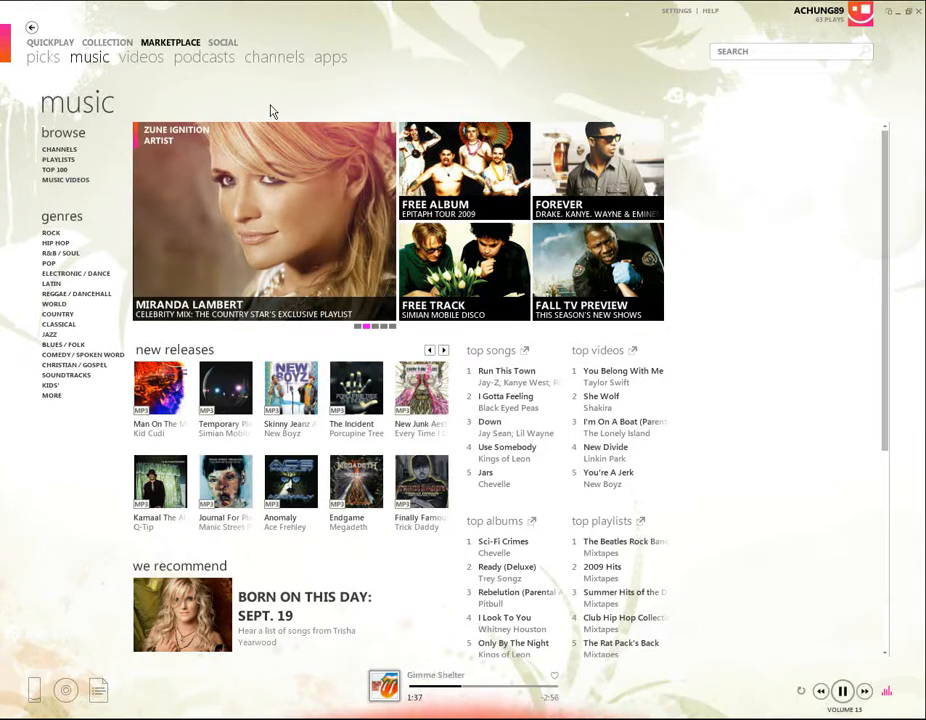
pyautogui.click(222, 42)
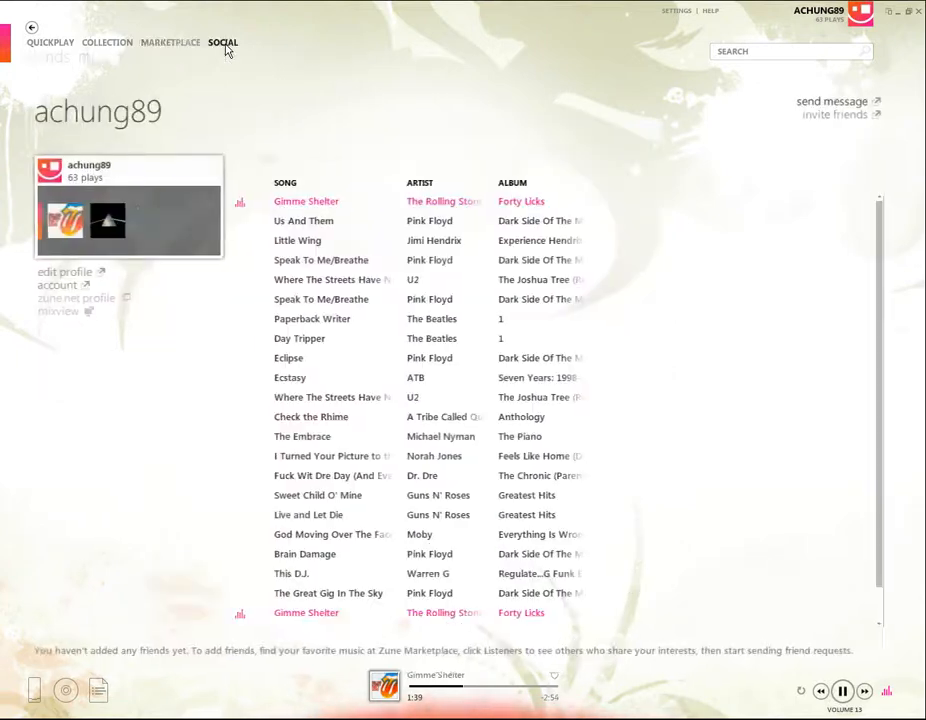
pyautogui.click(222, 42)
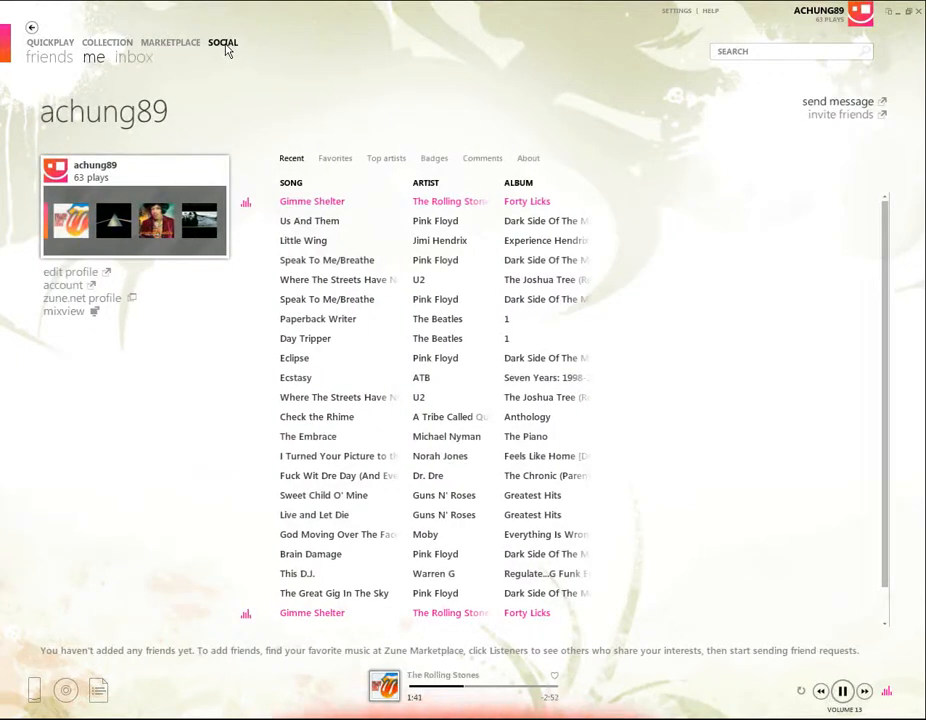
pyautogui.click(133, 57)
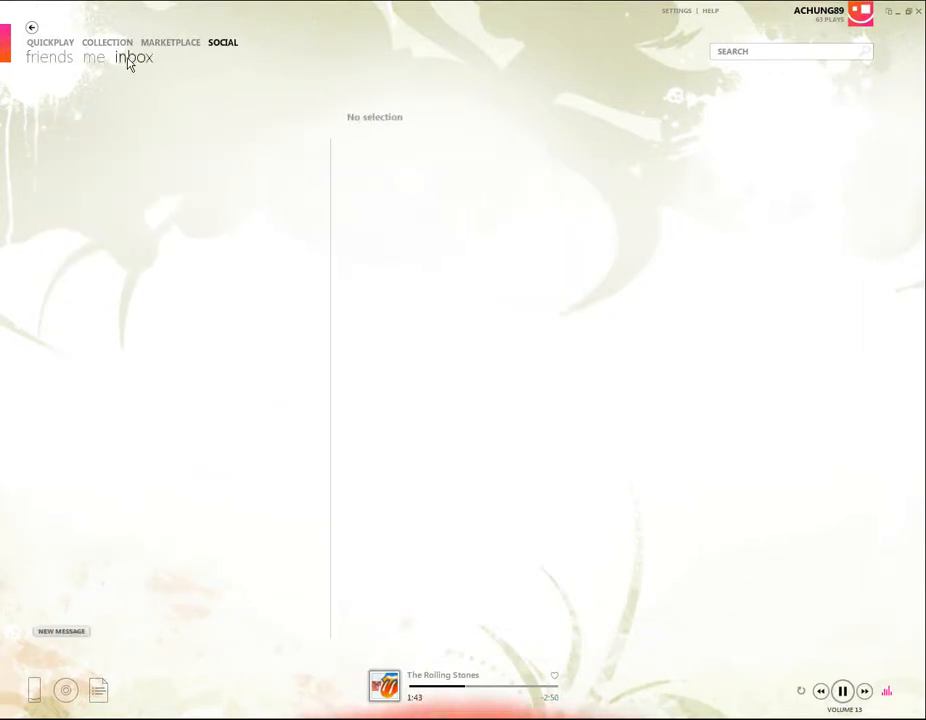
pyautogui.click(93, 57)
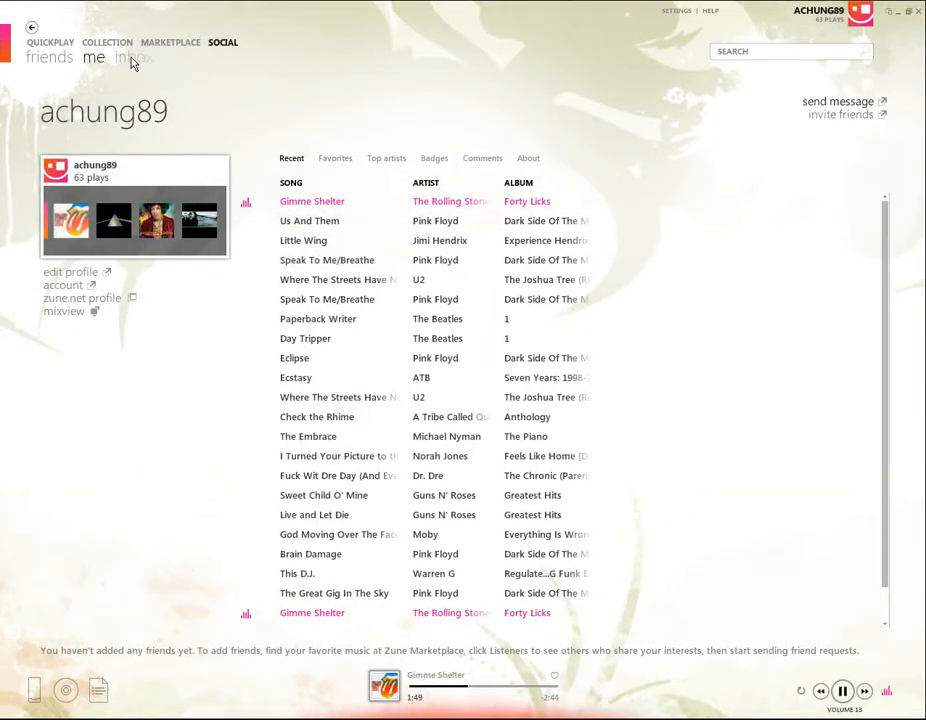
pyautogui.click(49, 42)
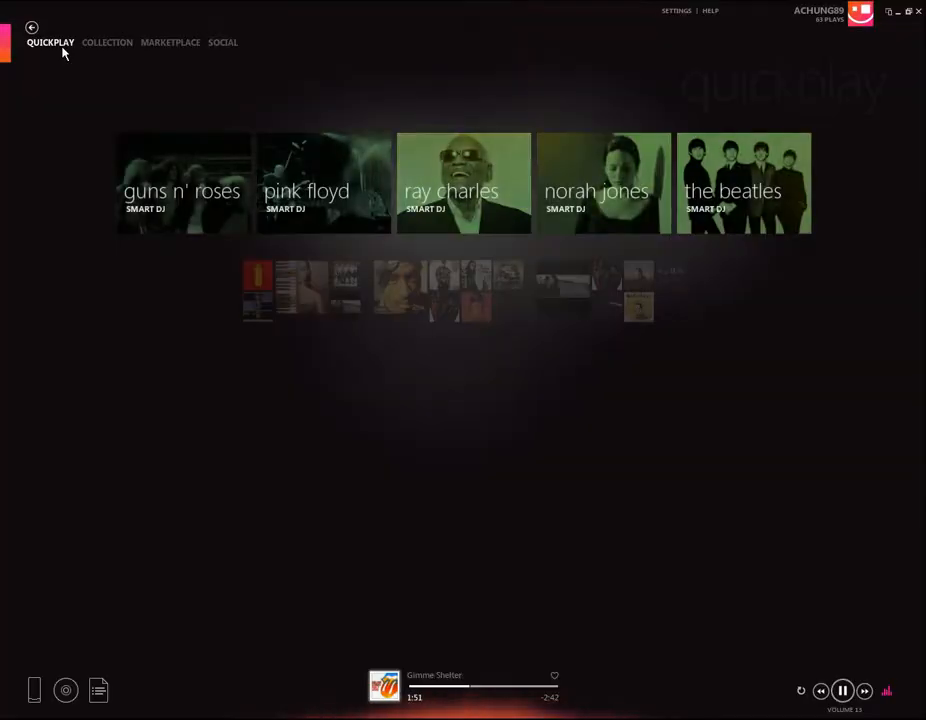